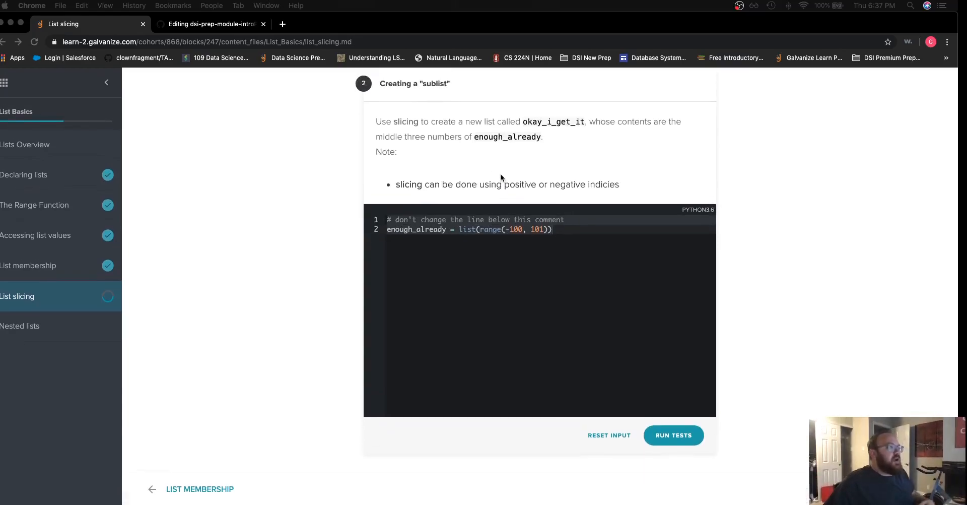
- Scroll up to the 'Creating a sublist' exercise code
{"action": "scroll", "scroll_direction": "up", "scroll_amount": 3}
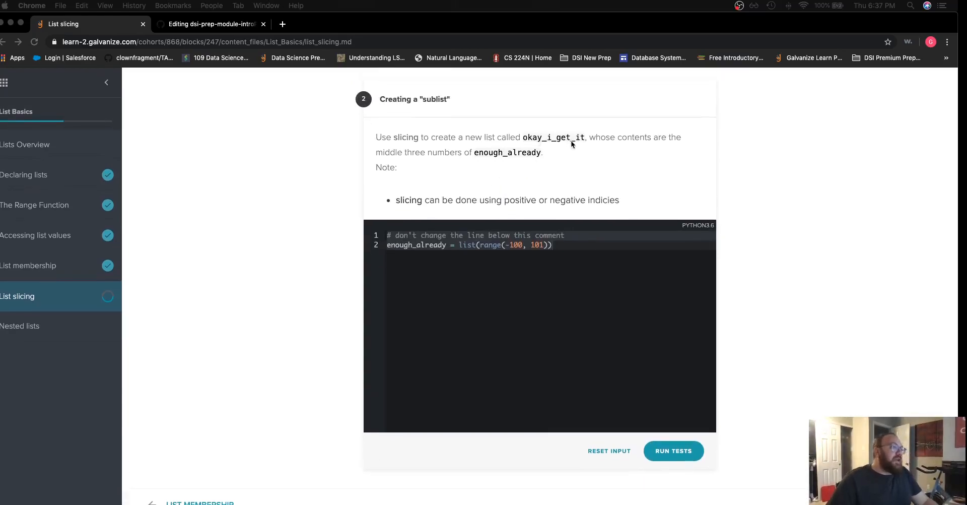
{"action": "mouse_move", "coordinate": [410, 153]}
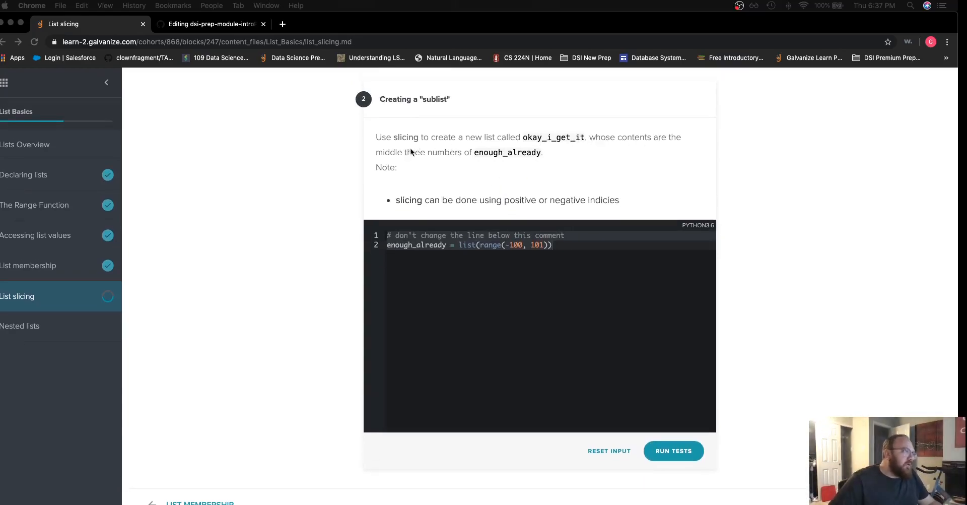
{"action": "mouse_move", "coordinate": [387, 217]}
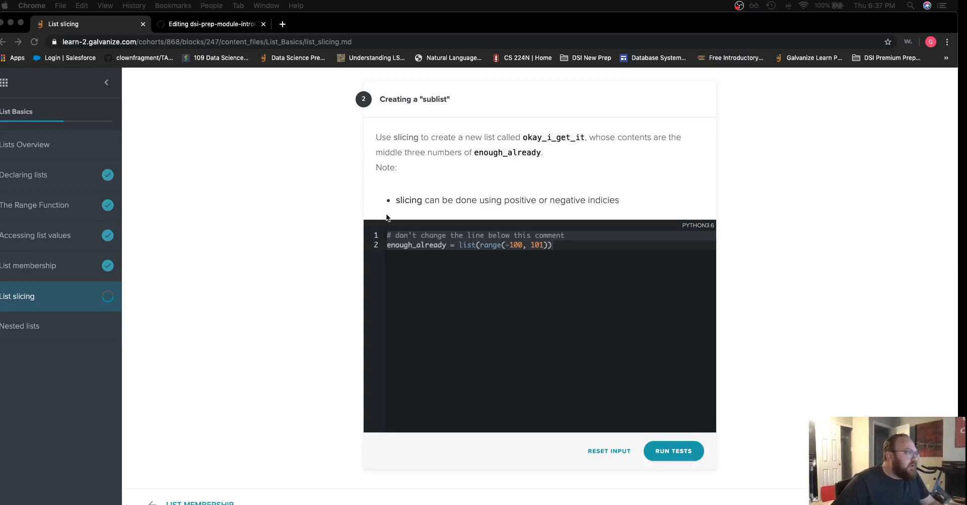
{"action": "mouse_move", "coordinate": [593, 203]}
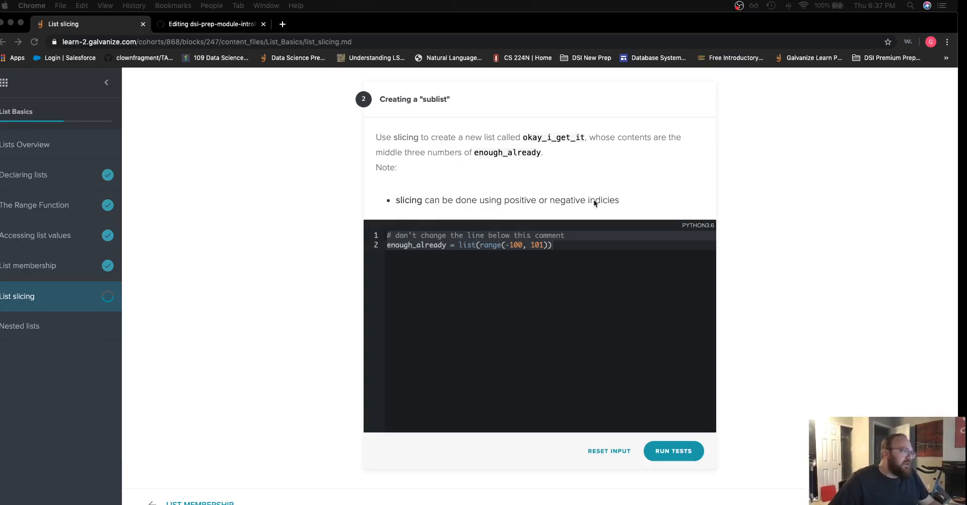
{"action": "mouse_move", "coordinate": [571, 243]}
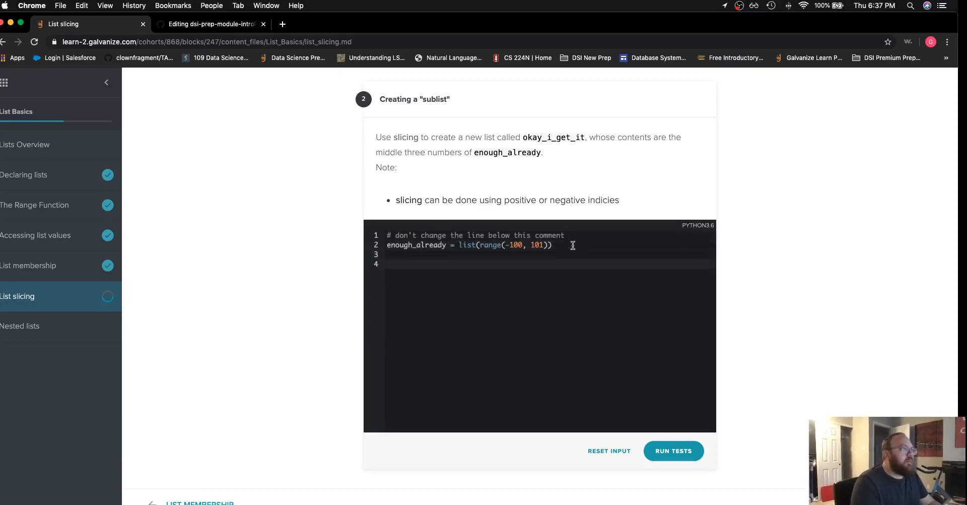
- Write okay_i_get_it = enough_already[] on line 4 with empty slice brackets
{"action": "type", "text": "okay_"}
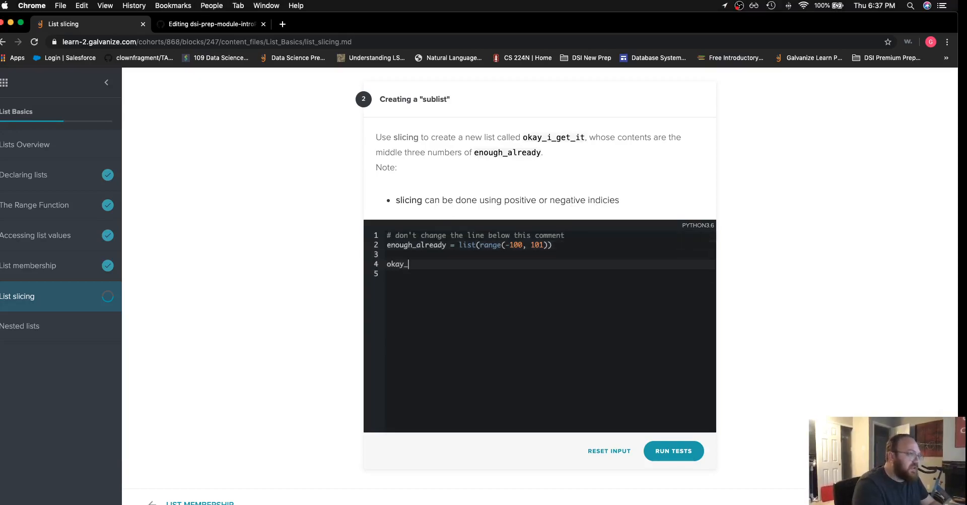
{"action": "type", "text": "i_get_i"}
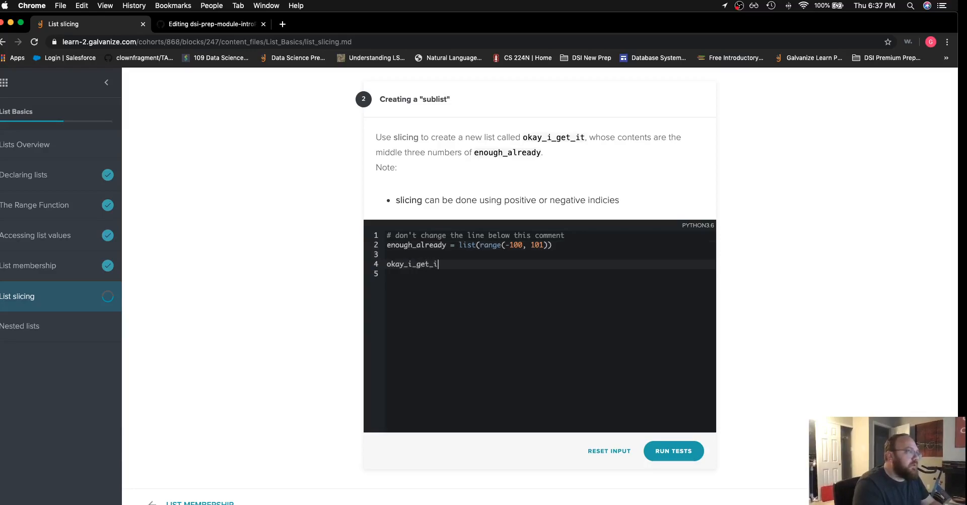
{"action": "type", "text": "= []"}
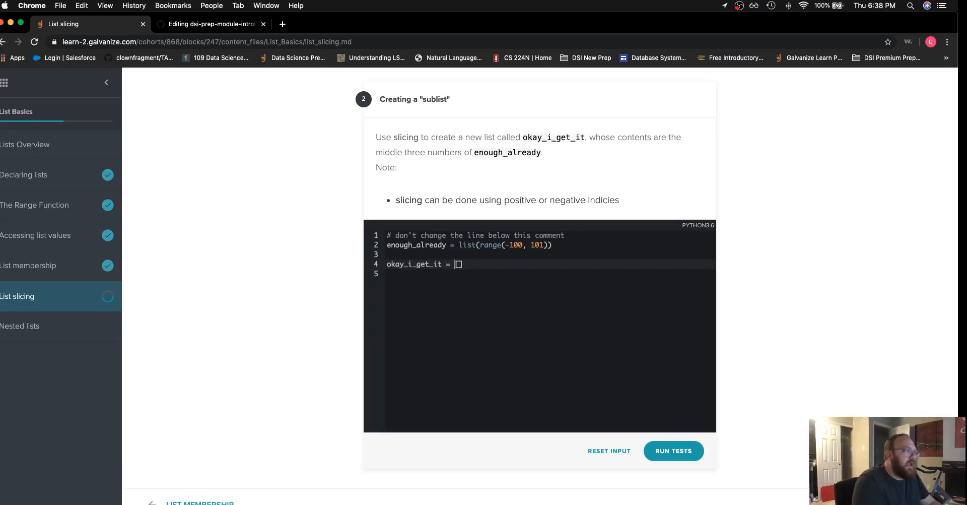
{"action": "type", "text": "enough"}
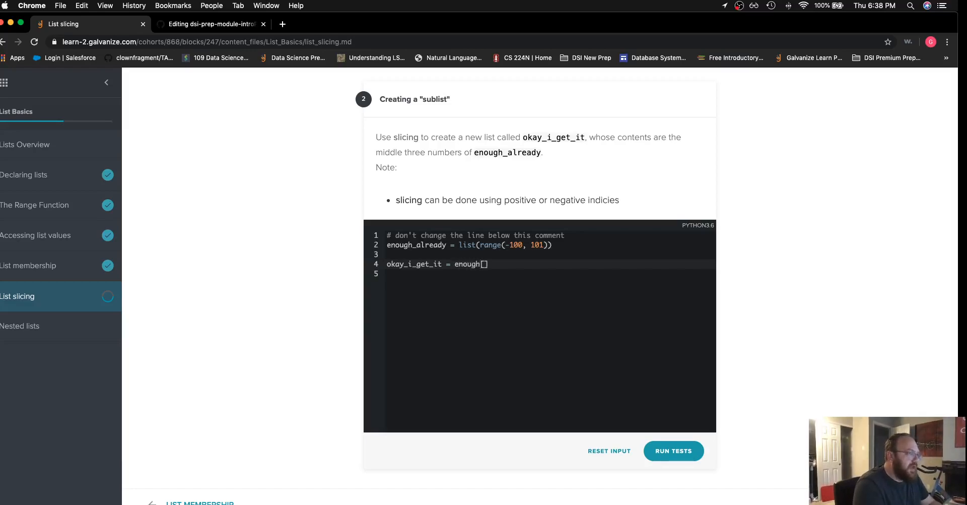
{"action": "type", "text": "_already"}
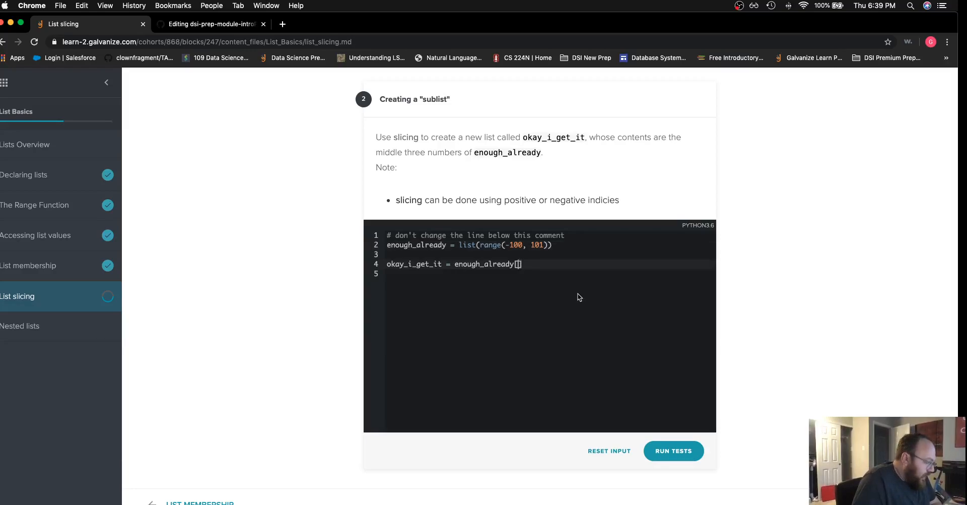
- Set the slice start index to 99, trying 98 briefly, giving enough_already[99:]
{"action": "type", "text": "99"}
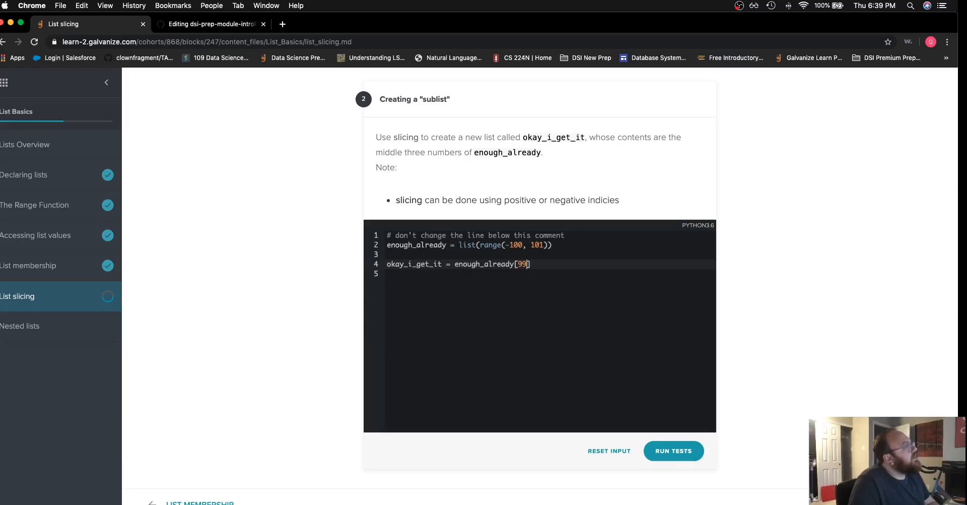
{"action": "key", "text": "Backspace"}
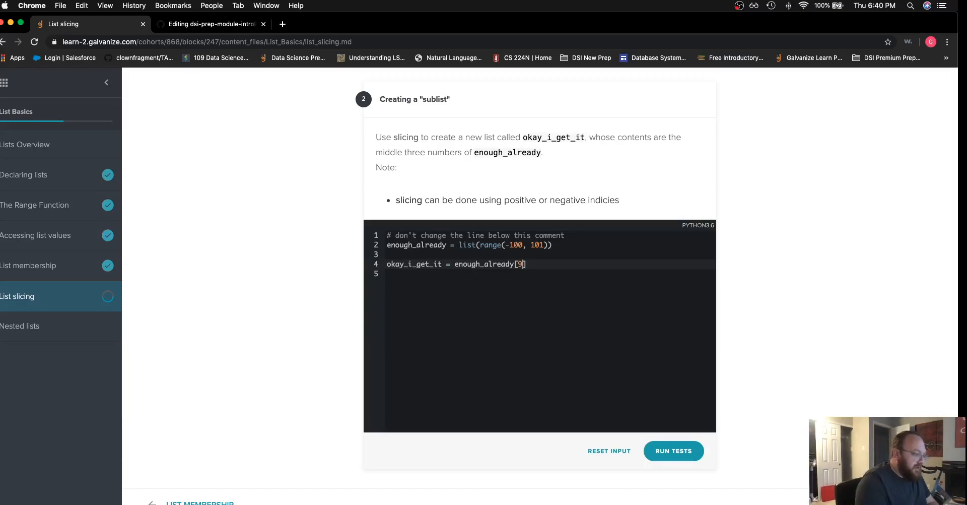
{"action": "type", "text": "8"}
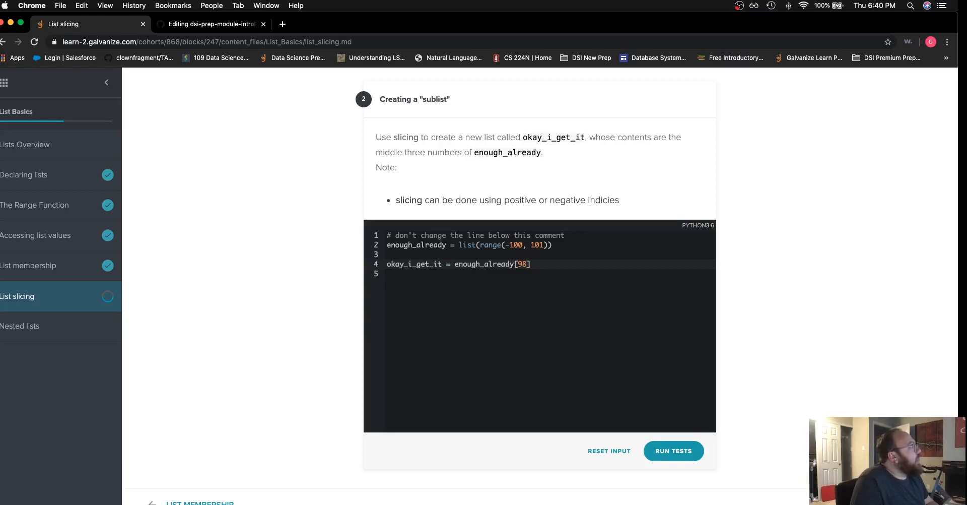
{"action": "type", "text": "9"}
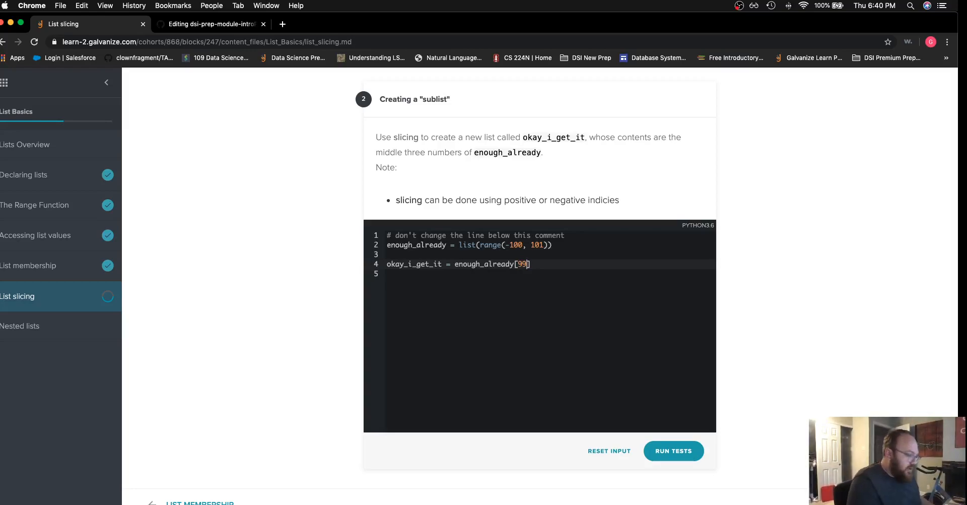
{"action": "type", "text": ":"}
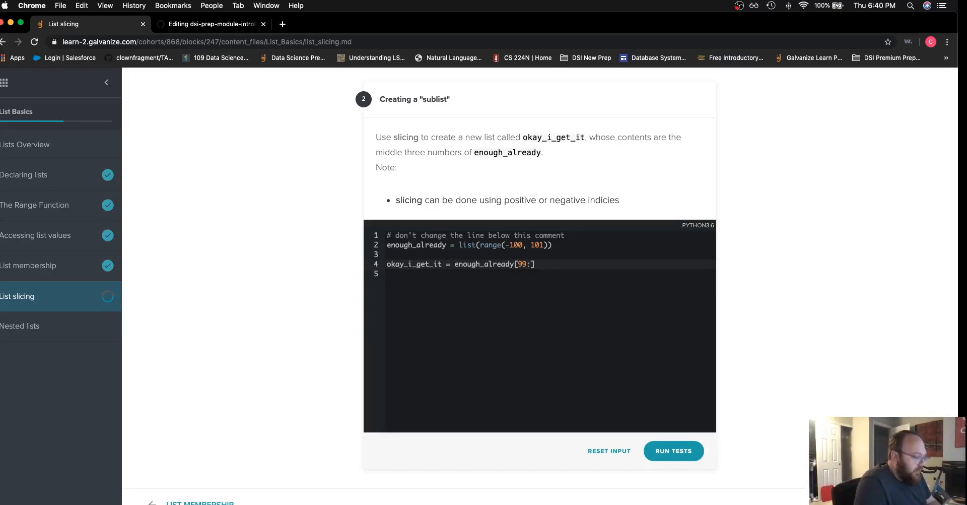
- Complete the slice as enough_already[99:102] and run the tests to get Correct
{"action": "type", "text": "-99"}
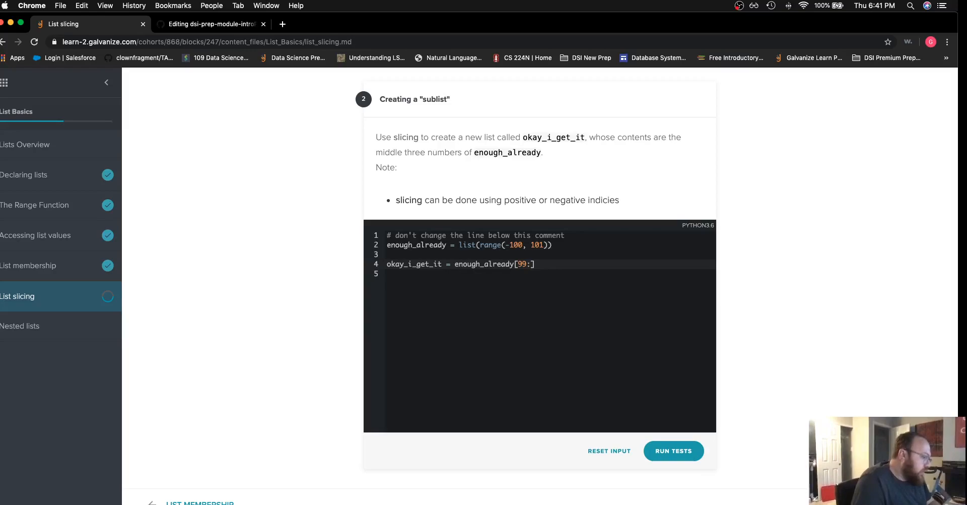
{"action": "type", "text": "102"}
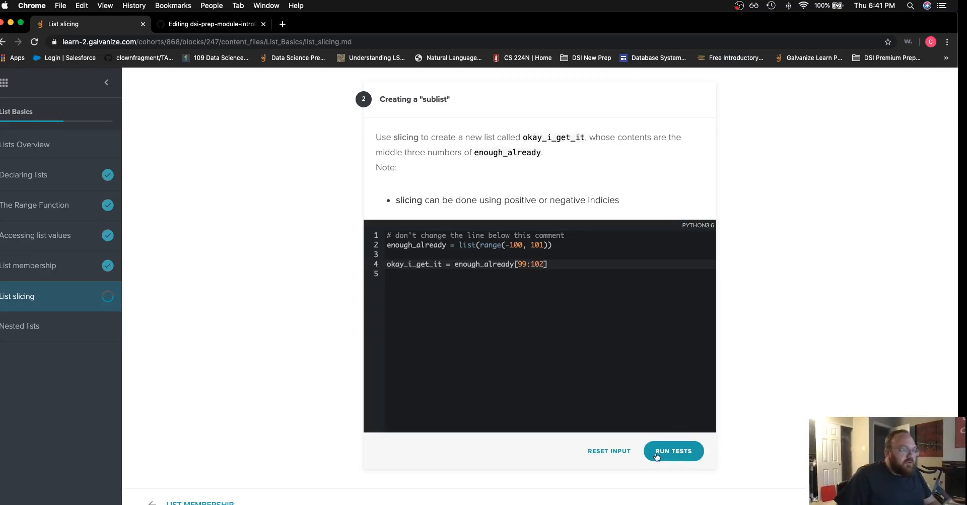
{"action": "left_click", "coordinate": [672, 451]}
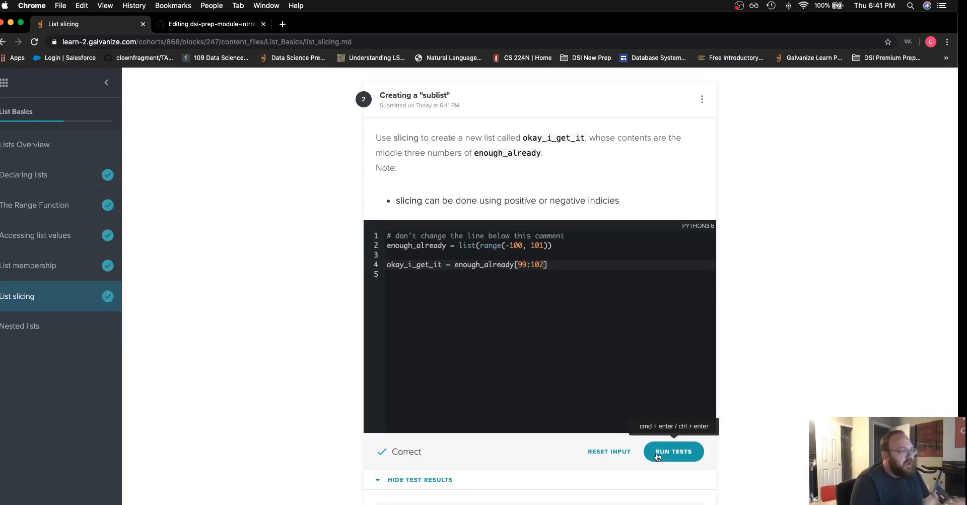
{"action": "mouse_move", "coordinate": [952, 333]}
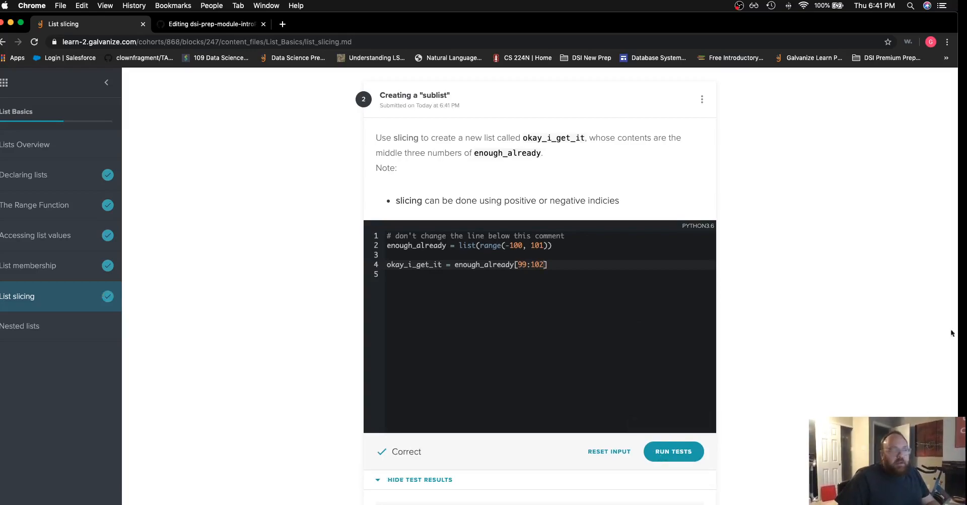
{"action": "mouse_move", "coordinate": [585, 310]}
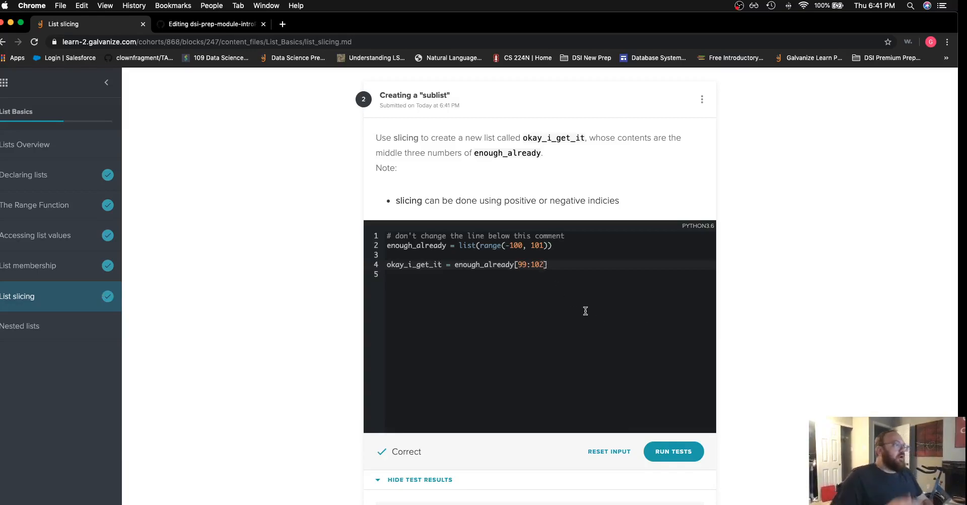
- Replace the end index 102 with -99 and rerun the tests
{"action": "key", "text": "Backspace"}
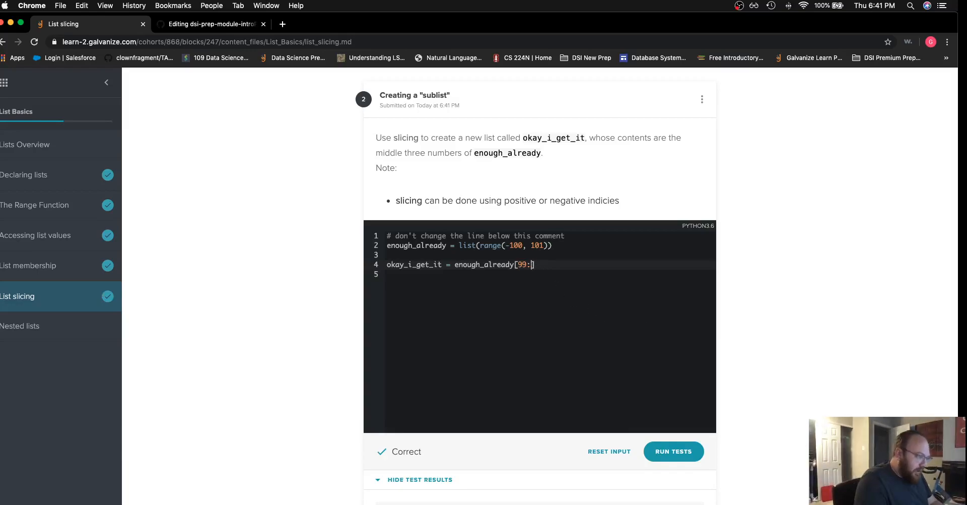
{"action": "type", "text": "-99"}
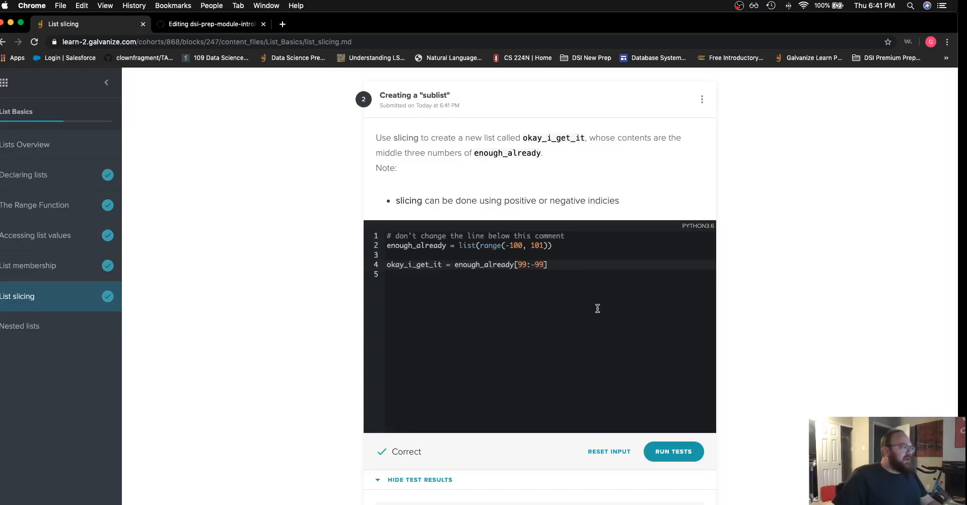
{"action": "left_click", "coordinate": [673, 451]}
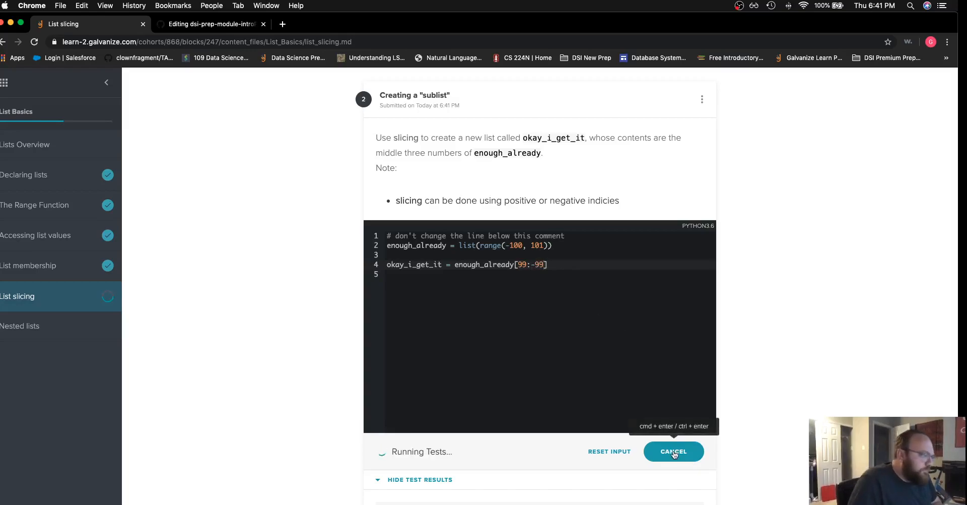